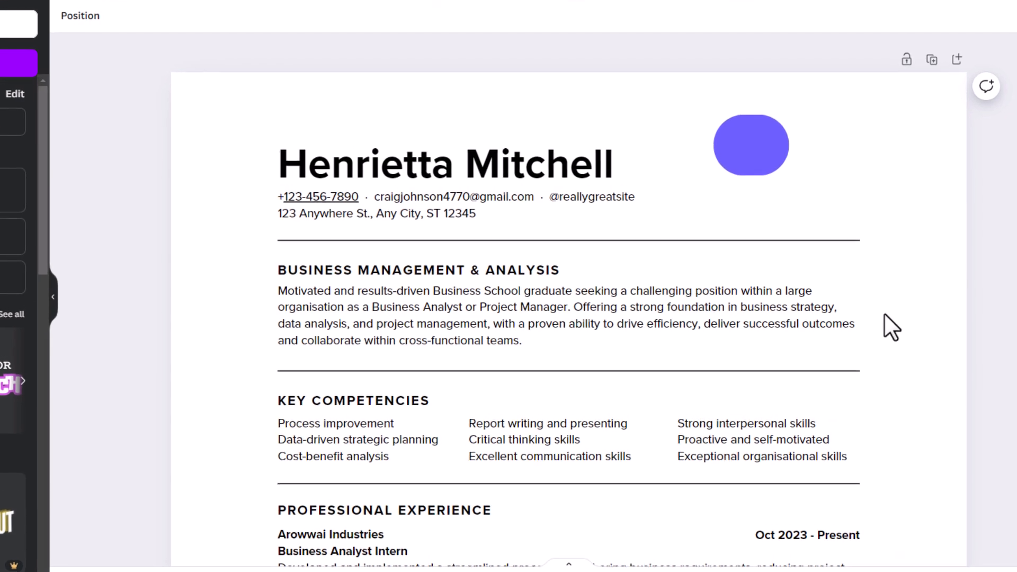
Select the purple rounded shape next to the resume name heading
left_click(751, 145)
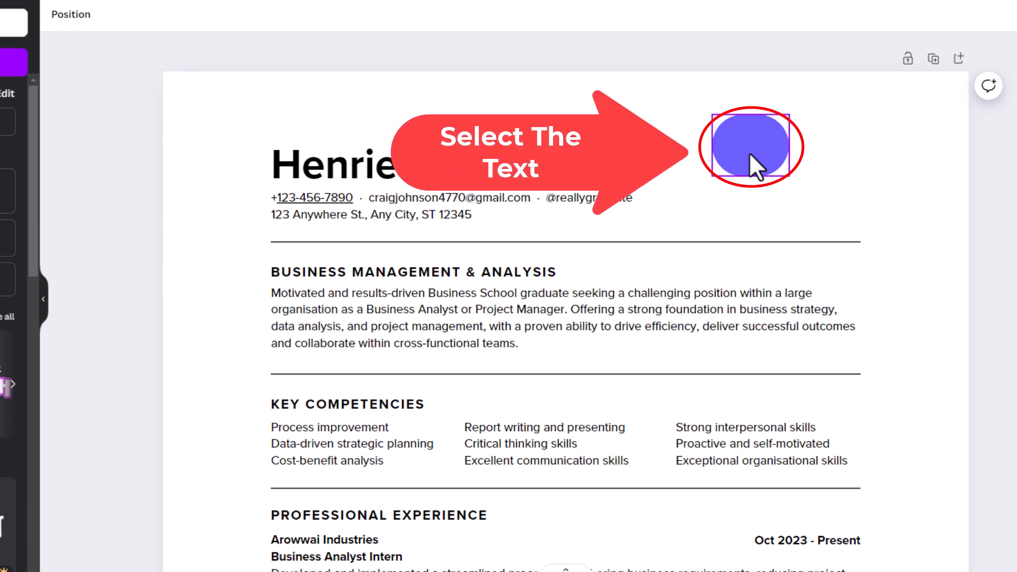
left_click(751, 146)
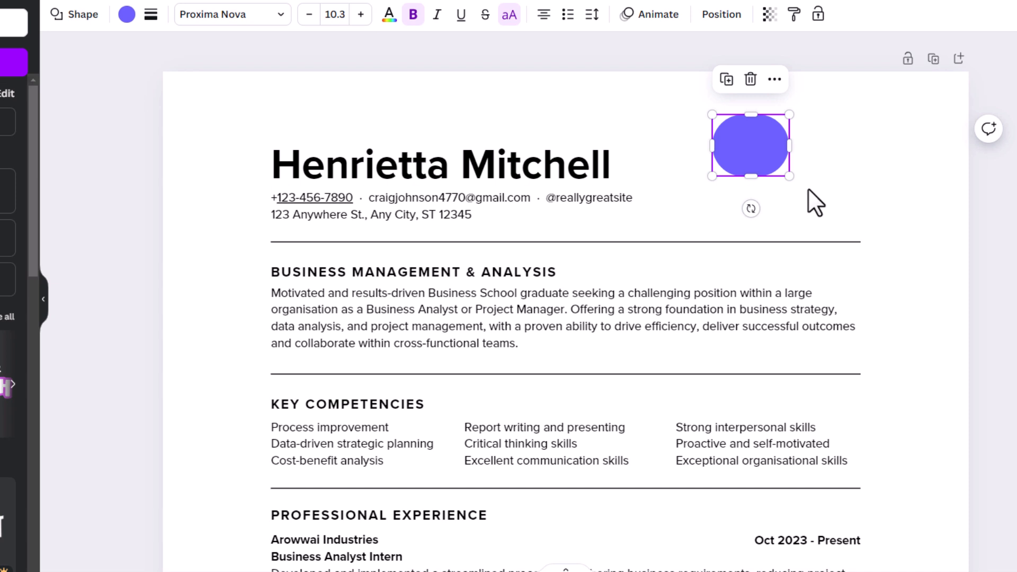
mouse_move(807, 125)
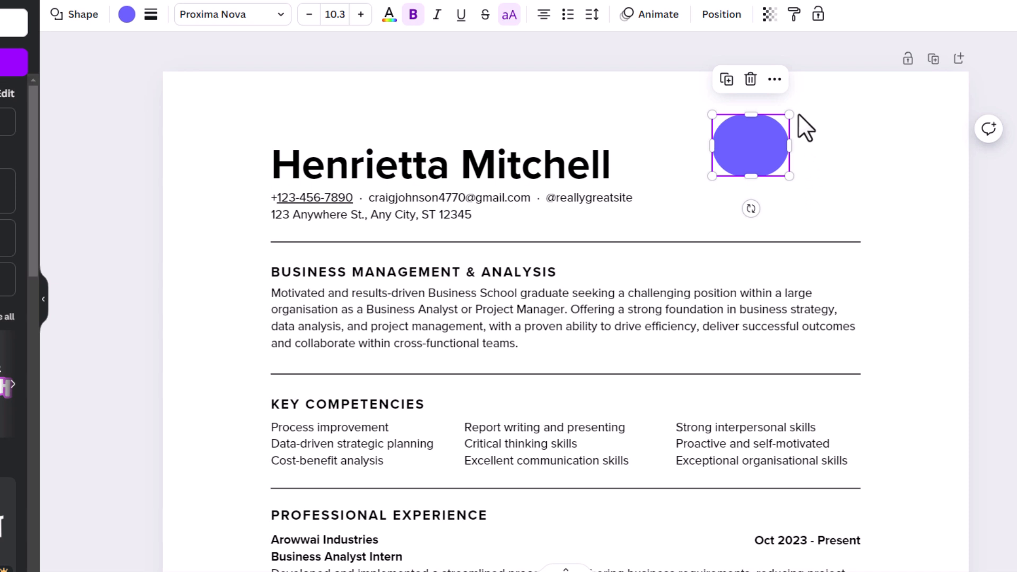
mouse_move(770, 113)
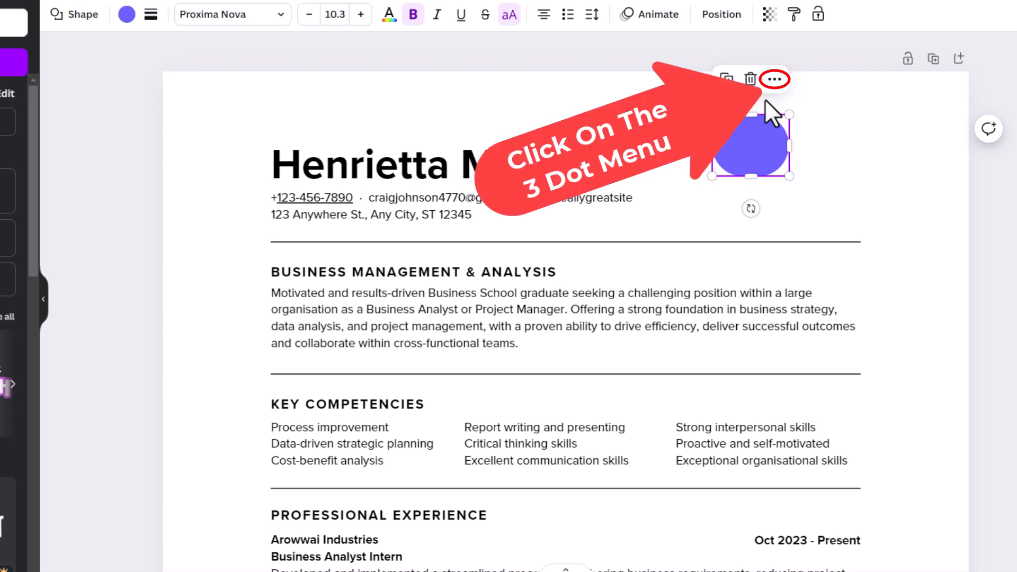
left_click(774, 79)
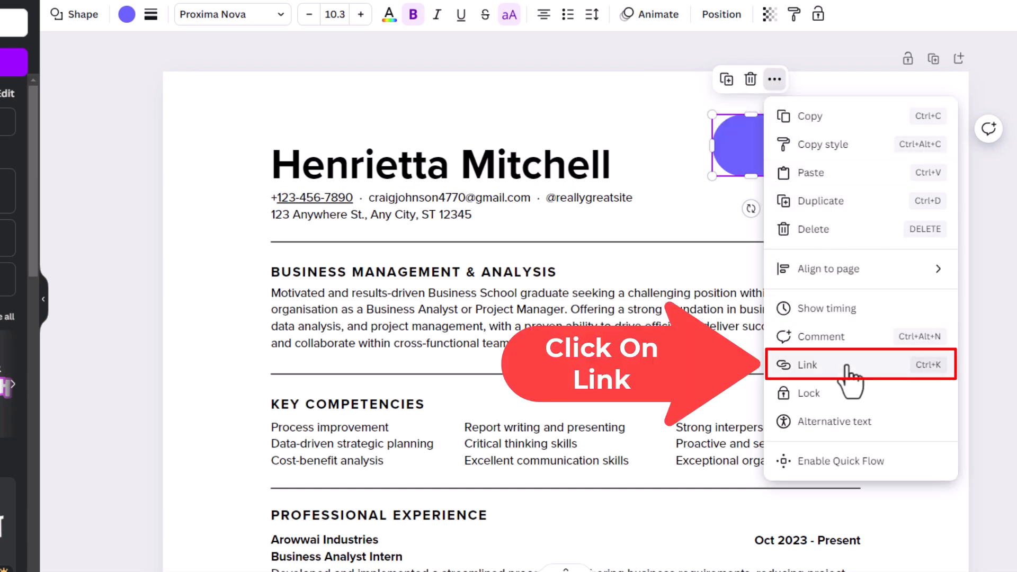
left_click(807, 364)
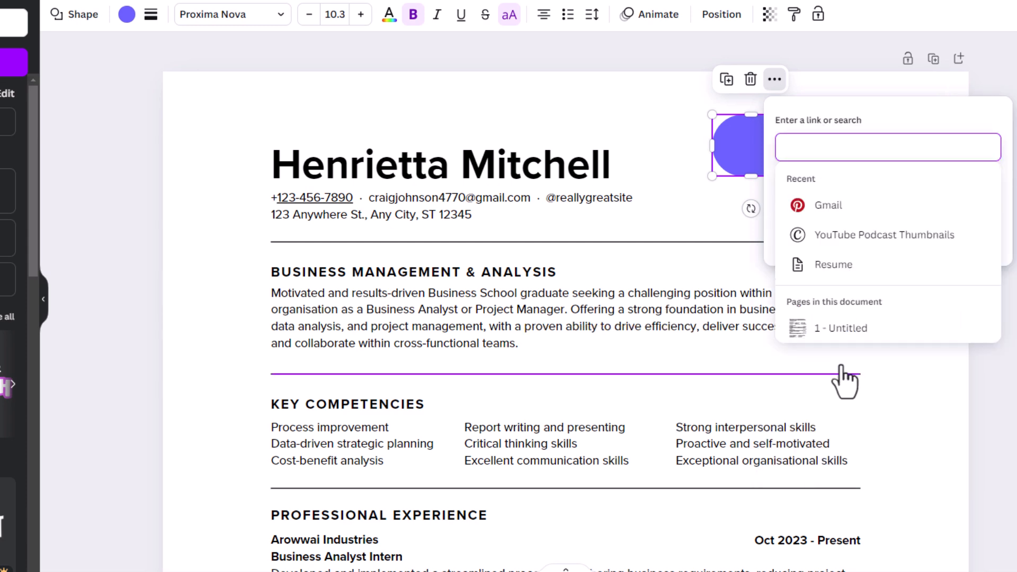
mouse_move(861, 206)
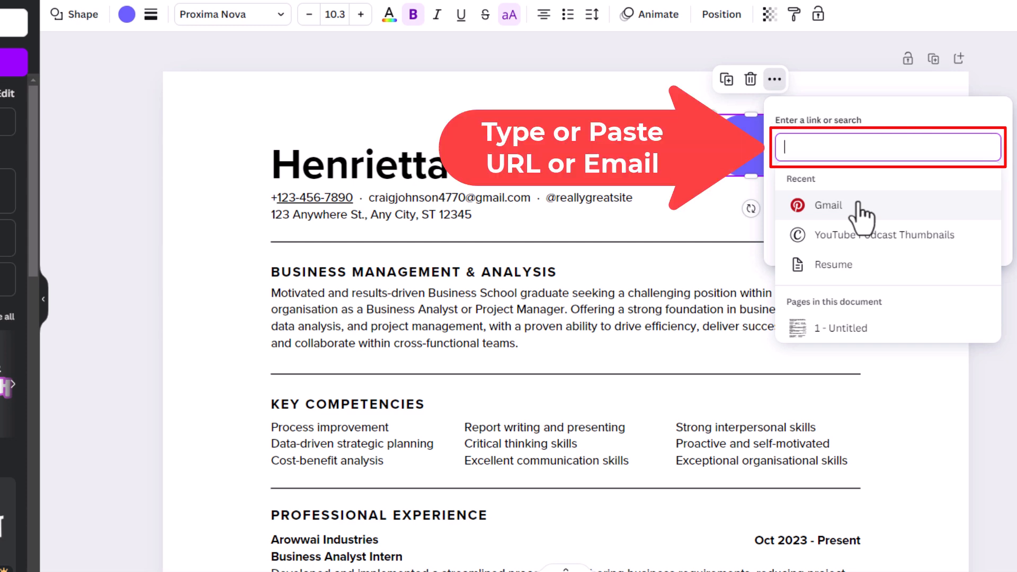
type("https://www.google.com/")
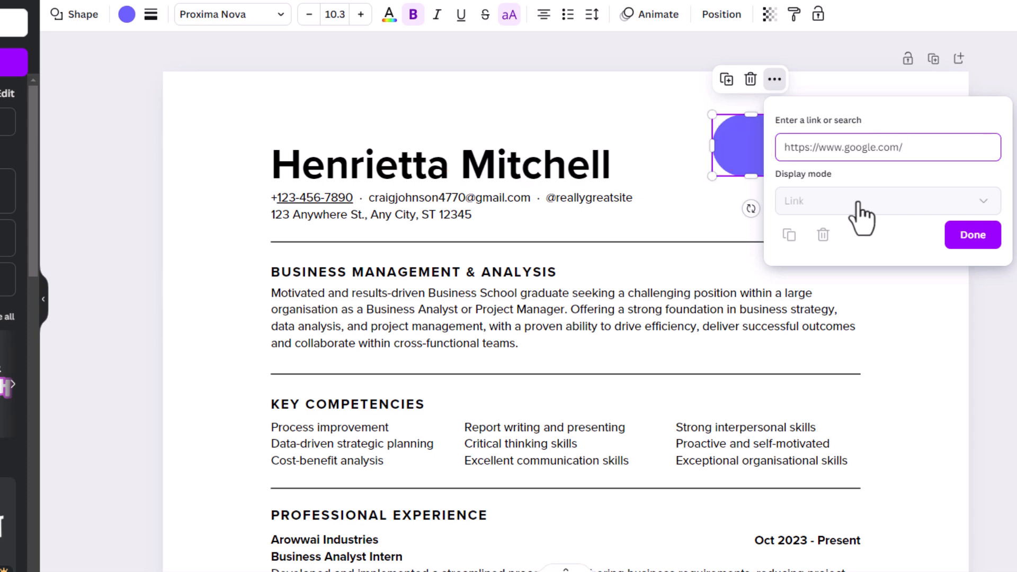
mouse_move(882, 181)
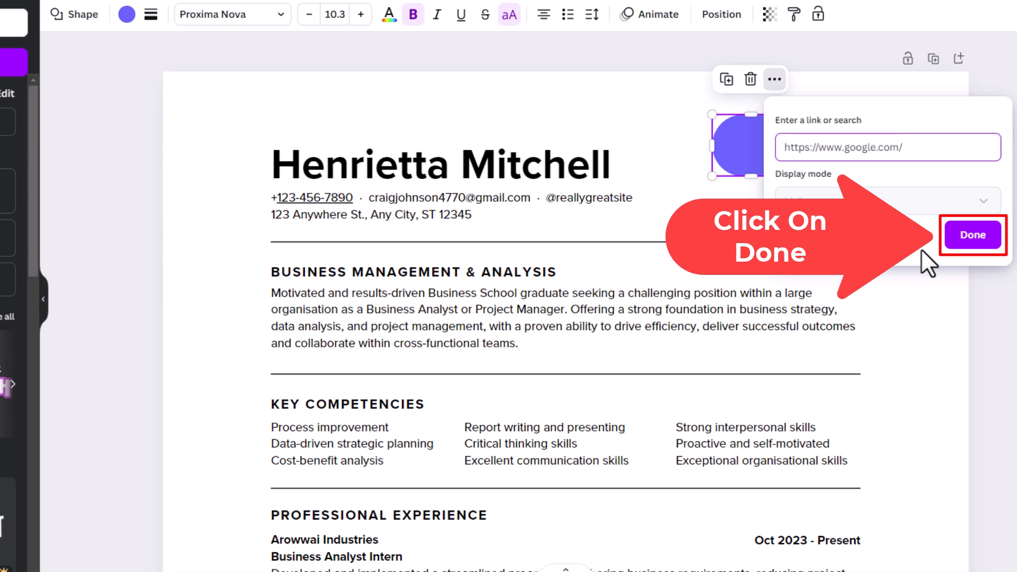
left_click(972, 234)
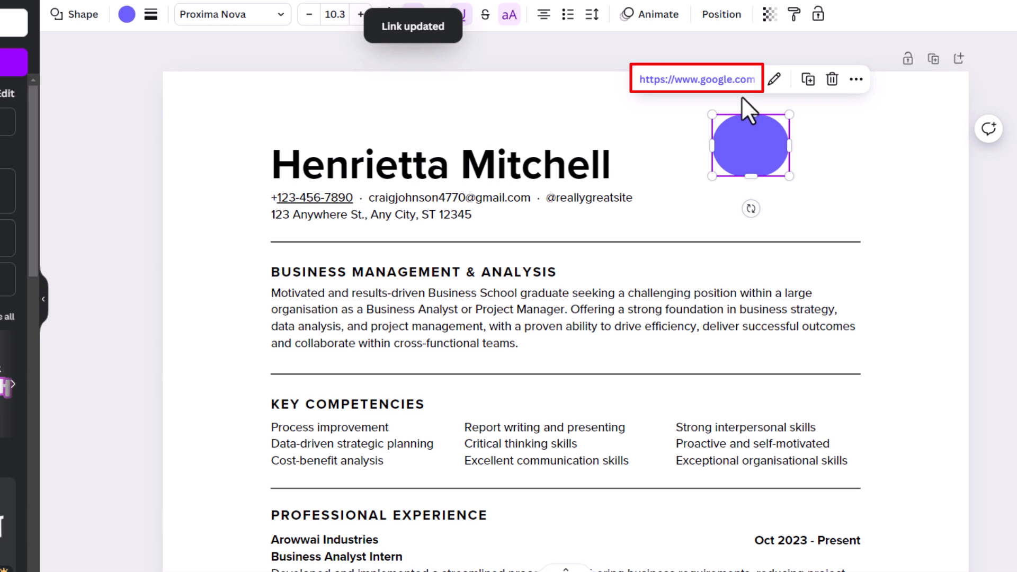
mouse_move(668, 111)
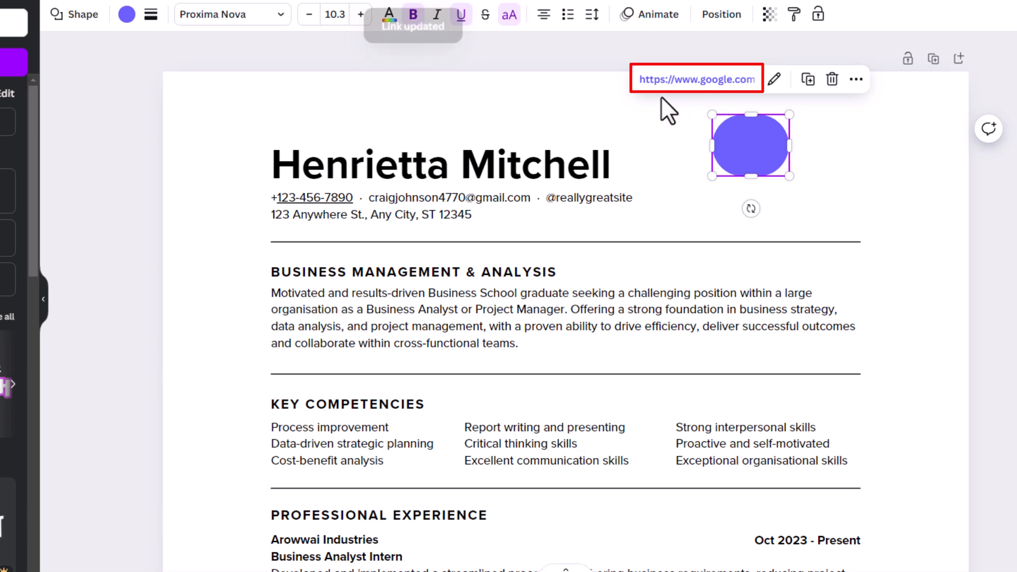
mouse_move(743, 104)
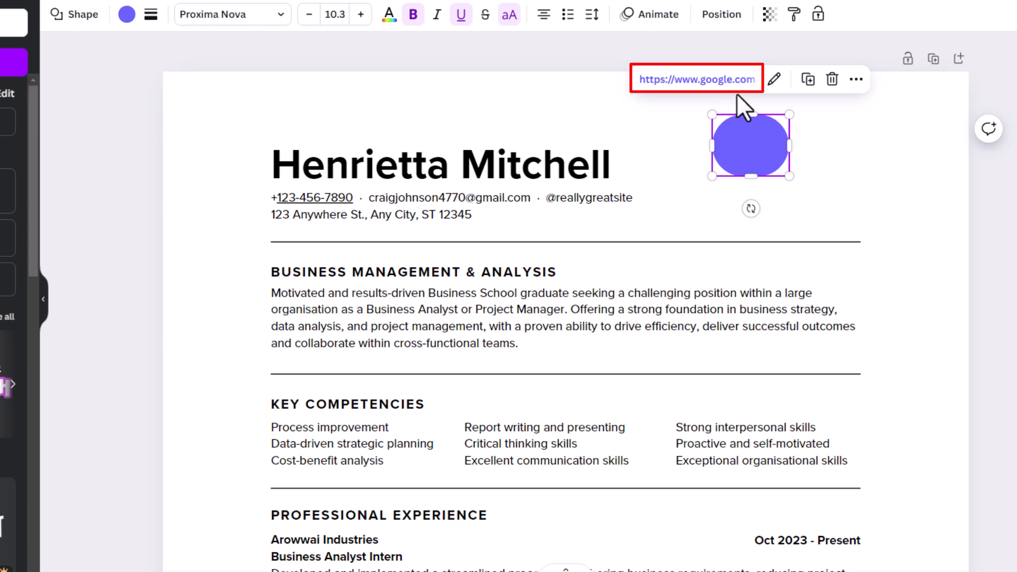
mouse_move(769, 102)
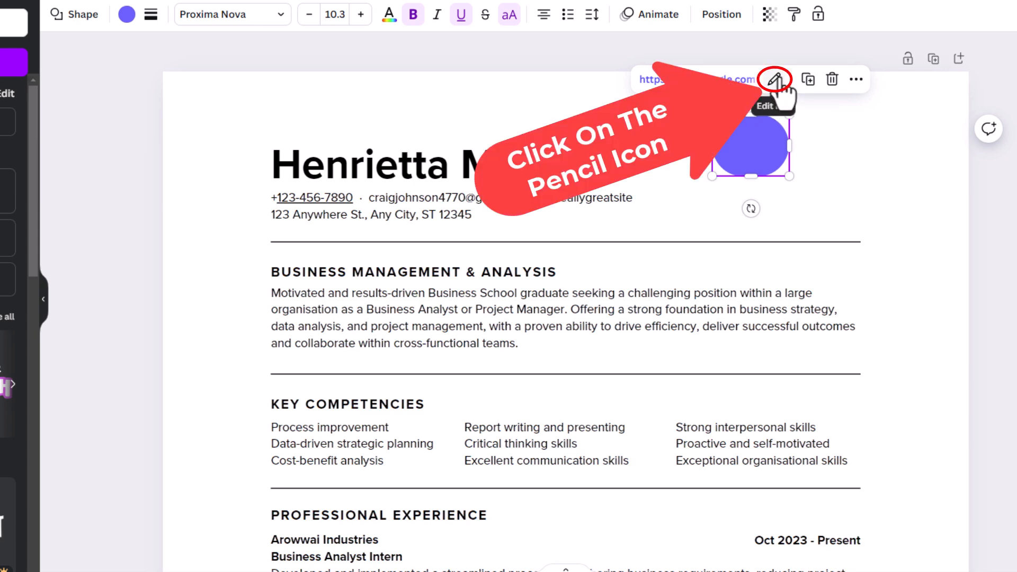
left_click(774, 79)
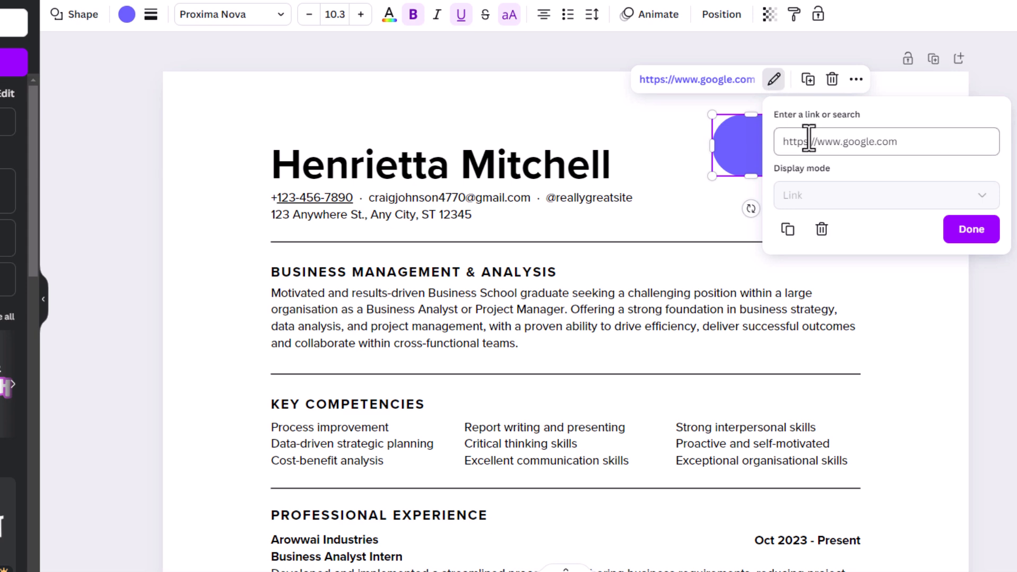
mouse_move(821, 229)
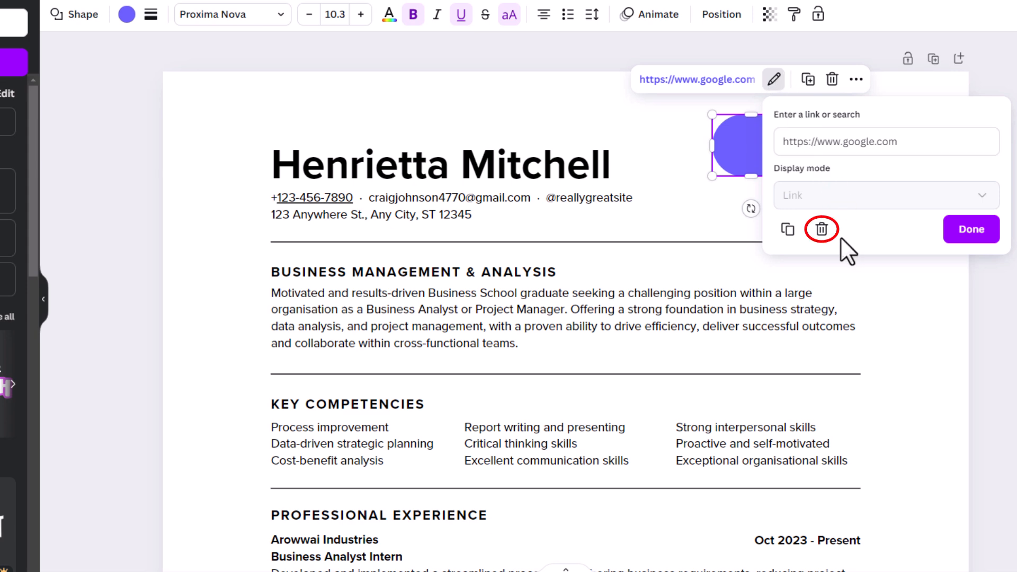
left_click(821, 229)
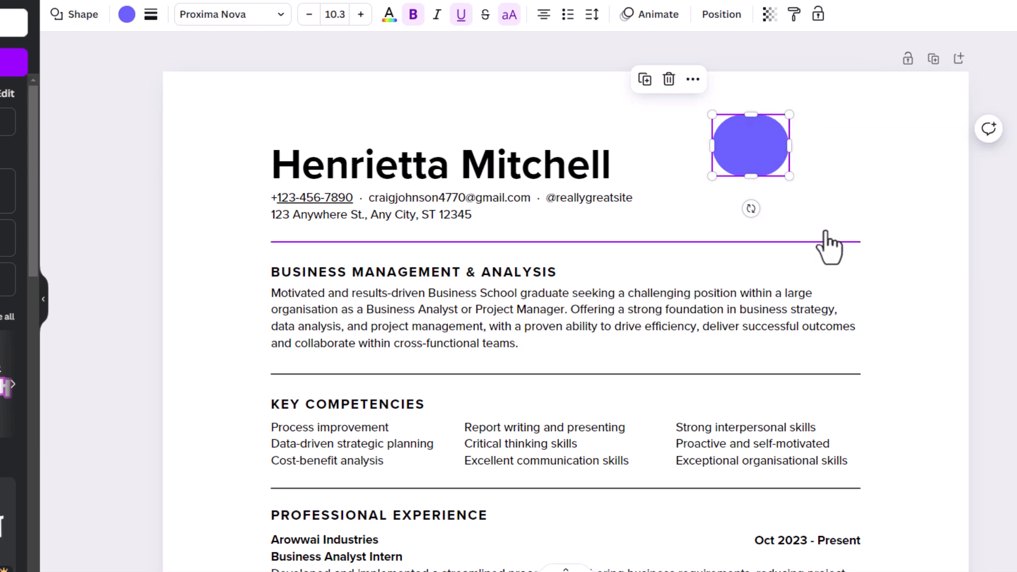
mouse_move(831, 211)
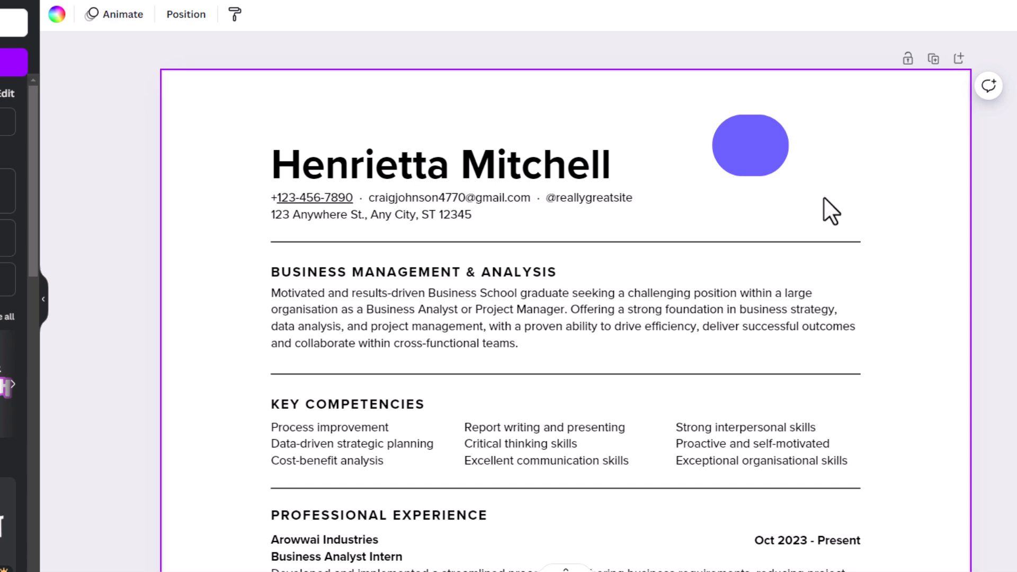
mouse_move(830, 211)
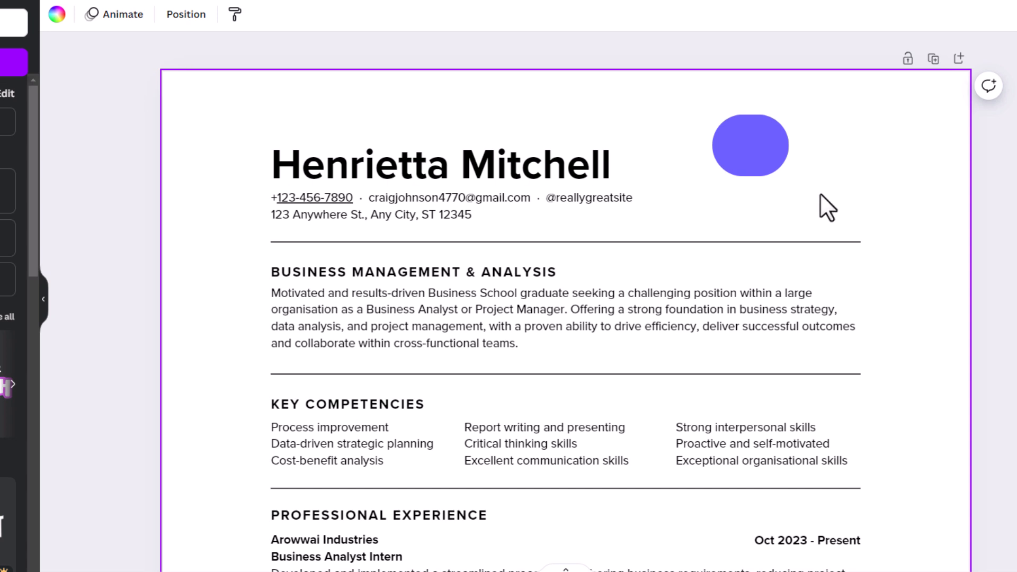
Reselect the purple shape and reopen its empty 'Enter a link or search' field
left_click(749, 145)
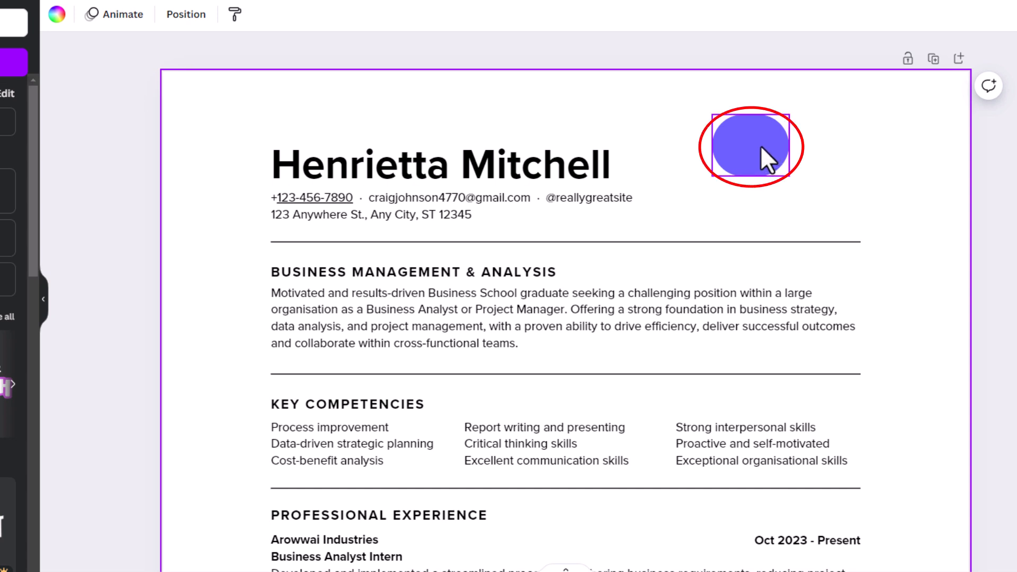
left_click(751, 147)
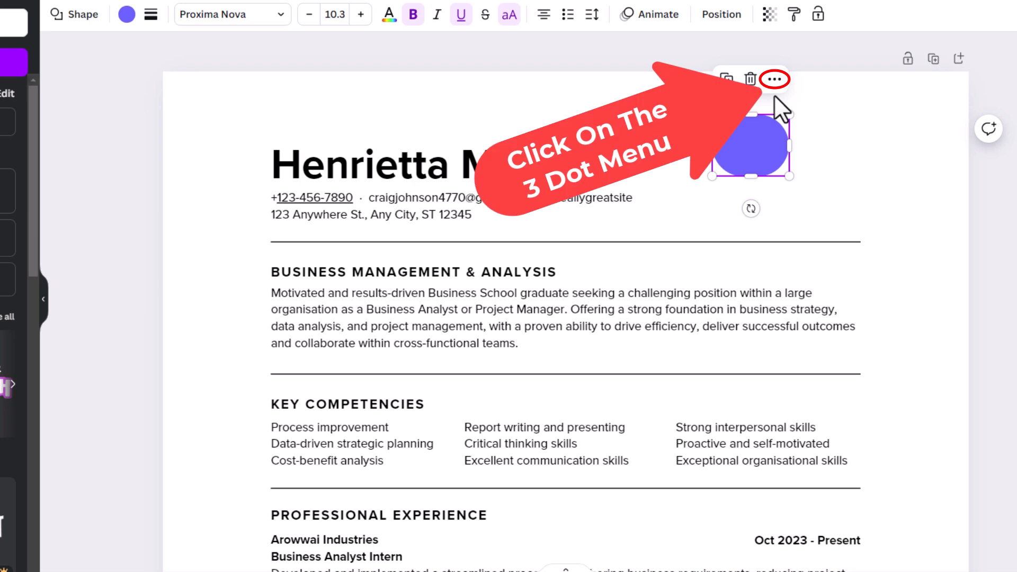
left_click(774, 79)
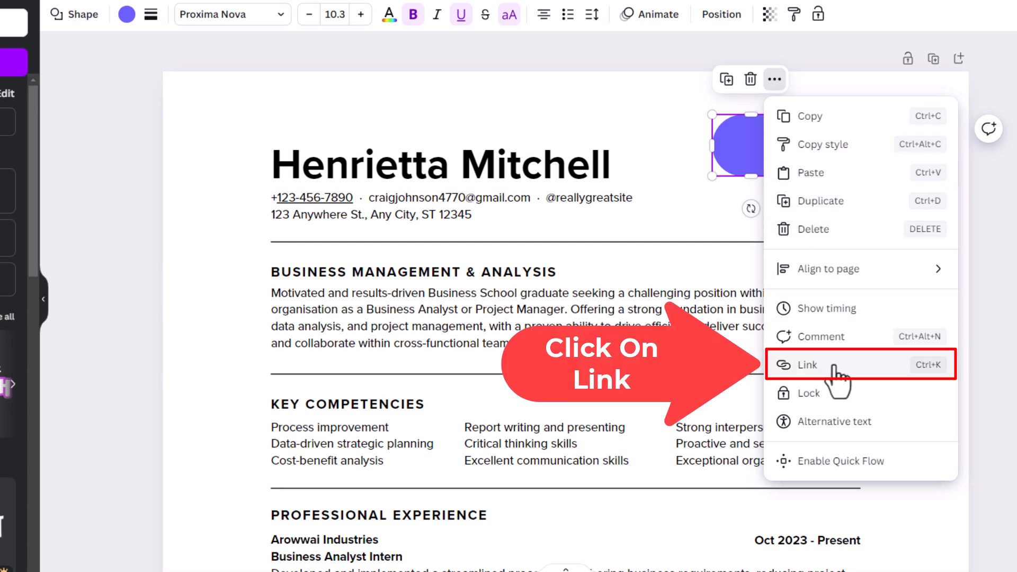
left_click(807, 365)
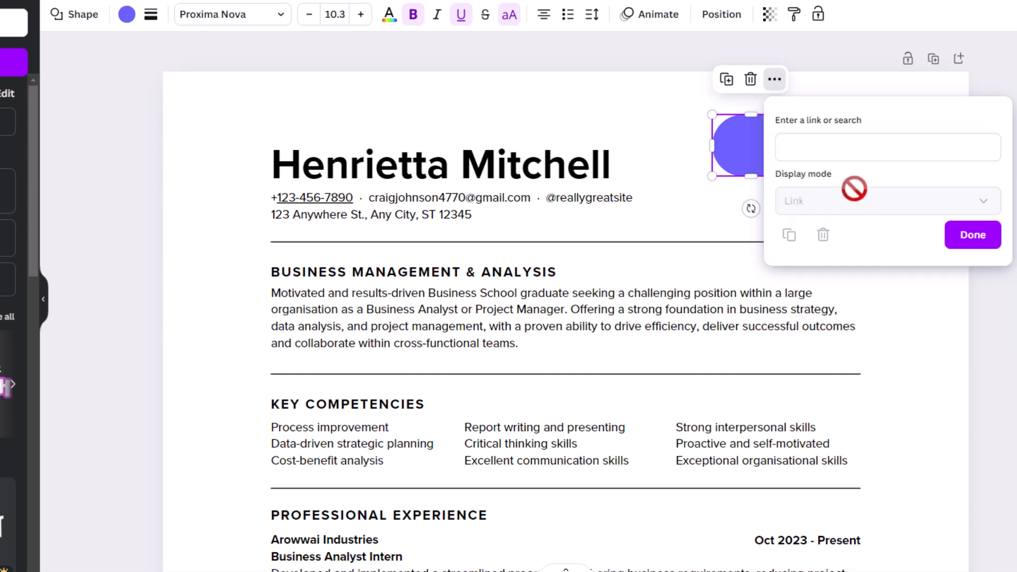
left_click(887, 147)
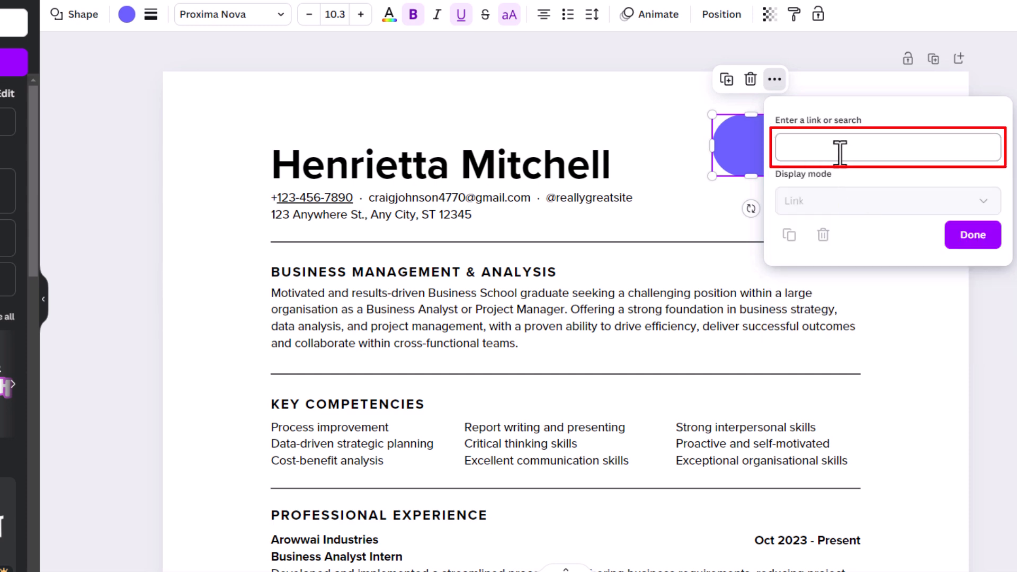
left_click(888, 147)
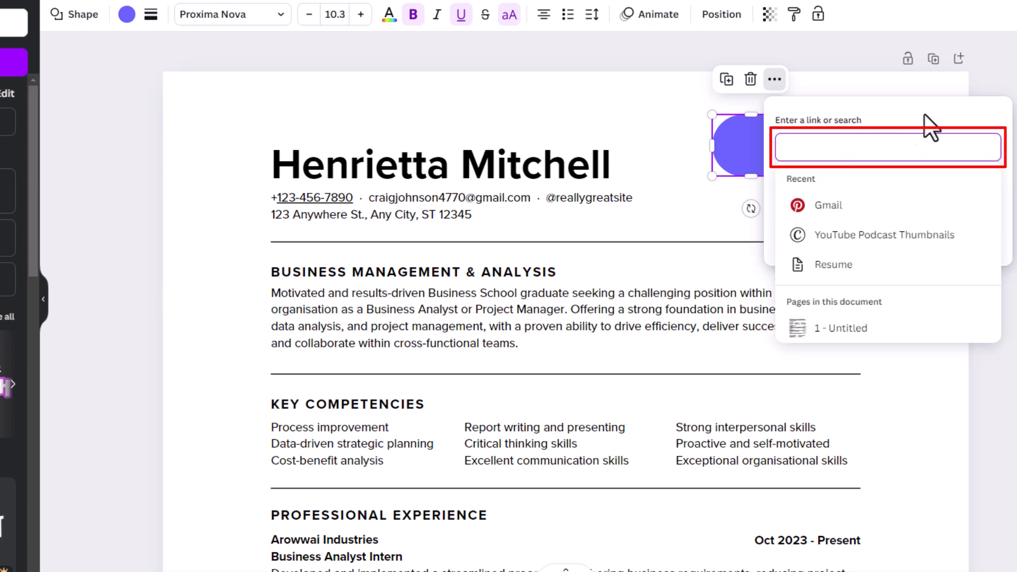
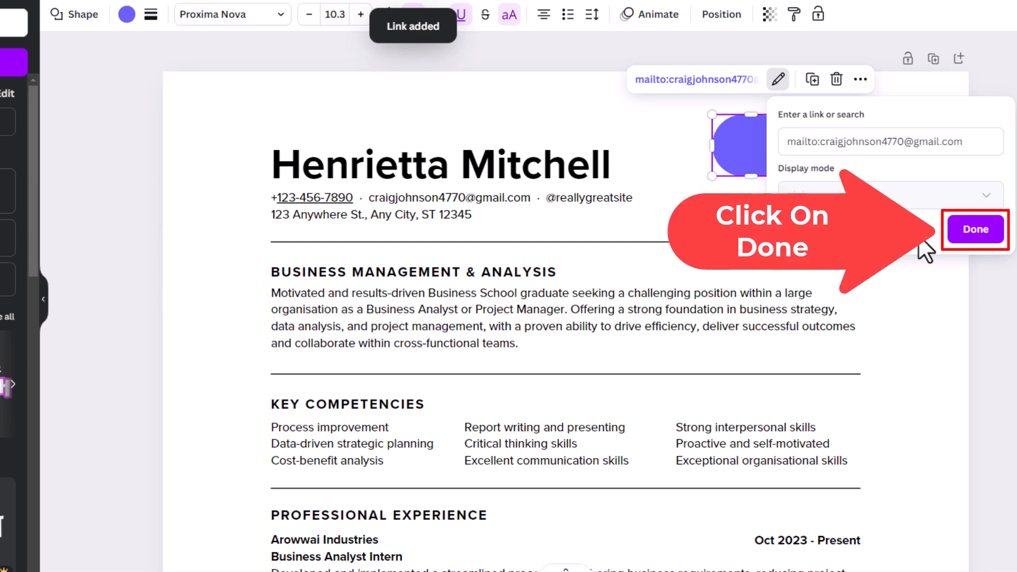
left_click(974, 229)
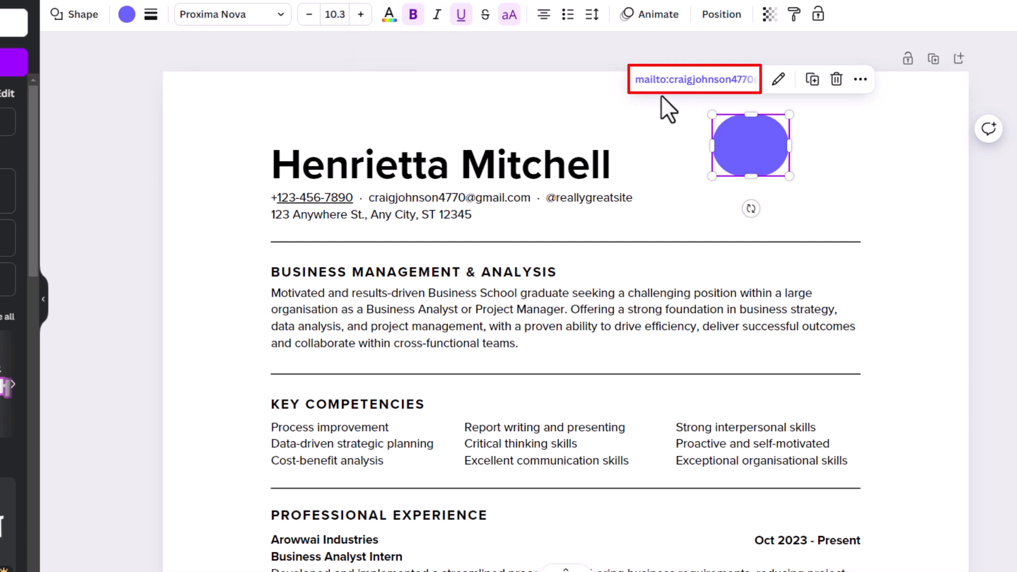
mouse_move(702, 109)
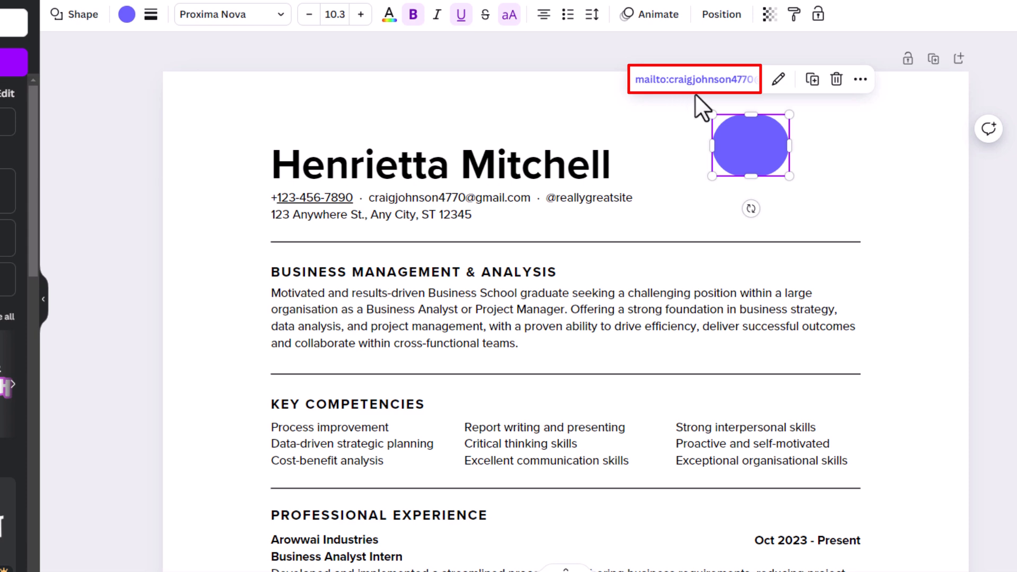
mouse_move(752, 107)
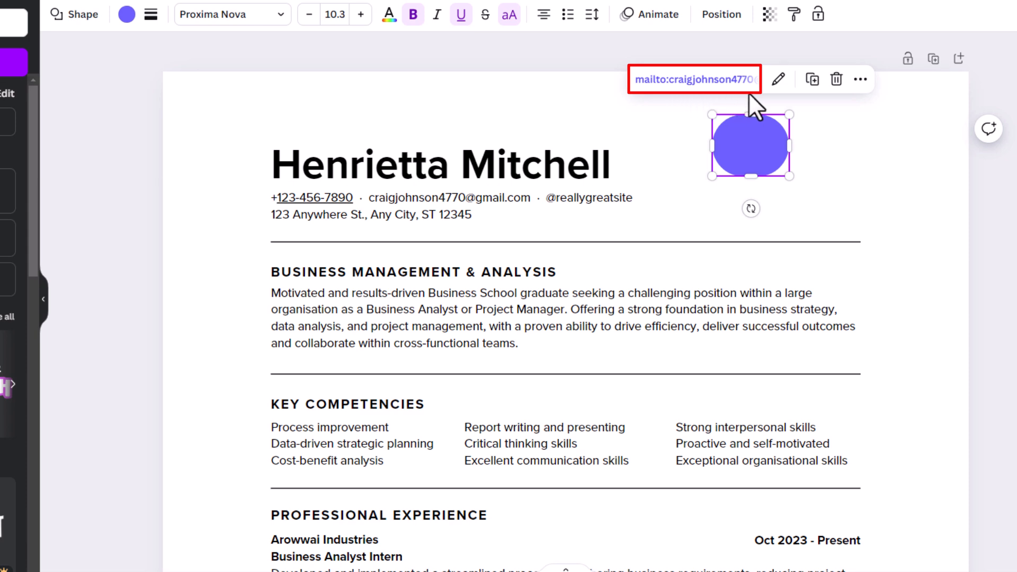
mouse_move(656, 111)
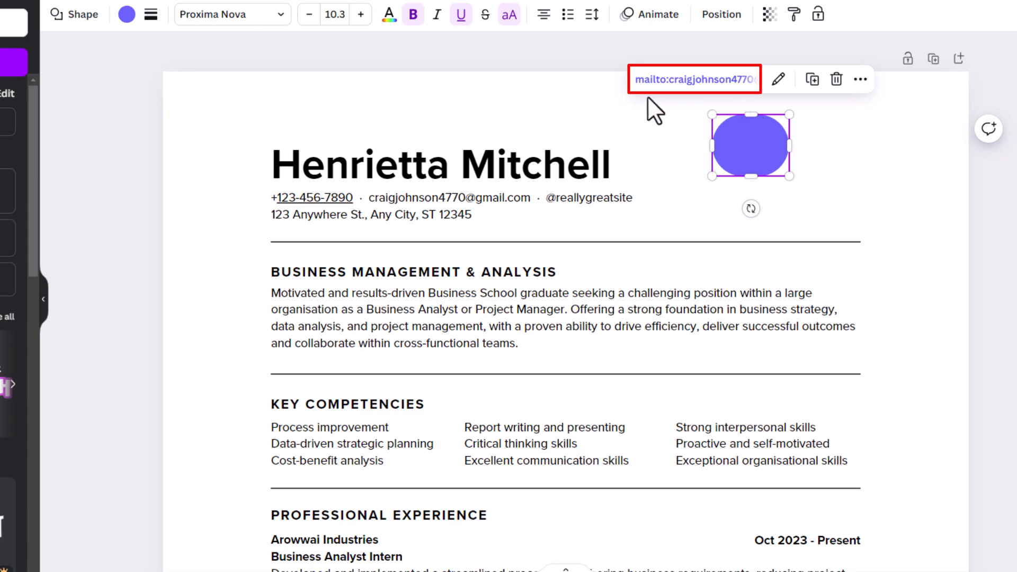
mouse_move(661, 110)
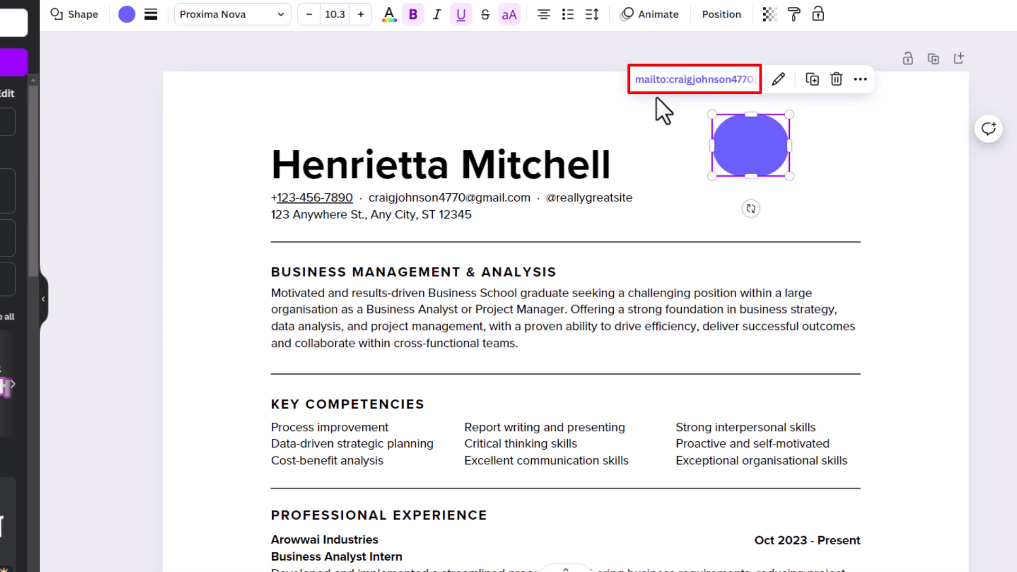
left_click(454, 206)
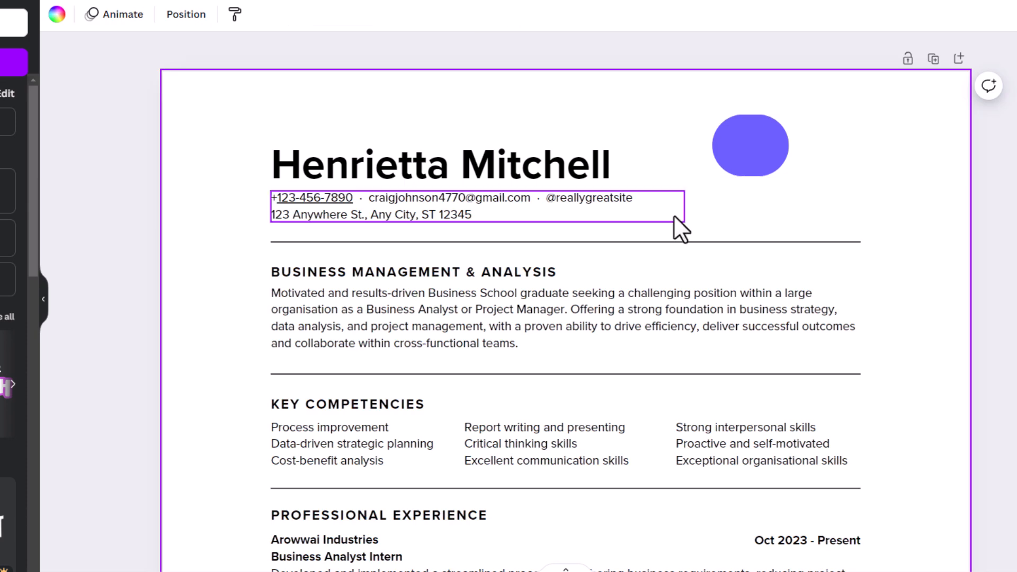
left_click(818, 195)
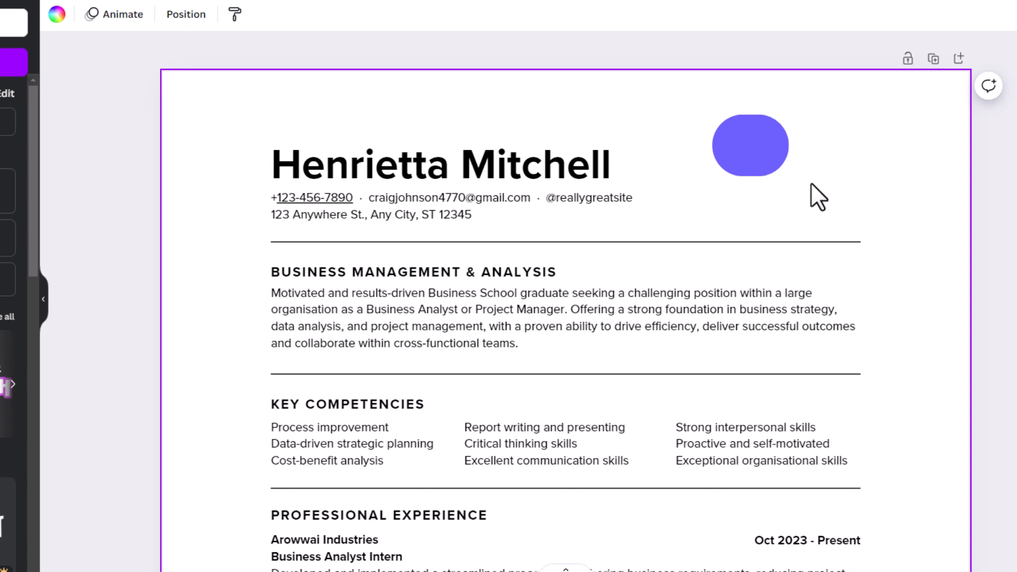